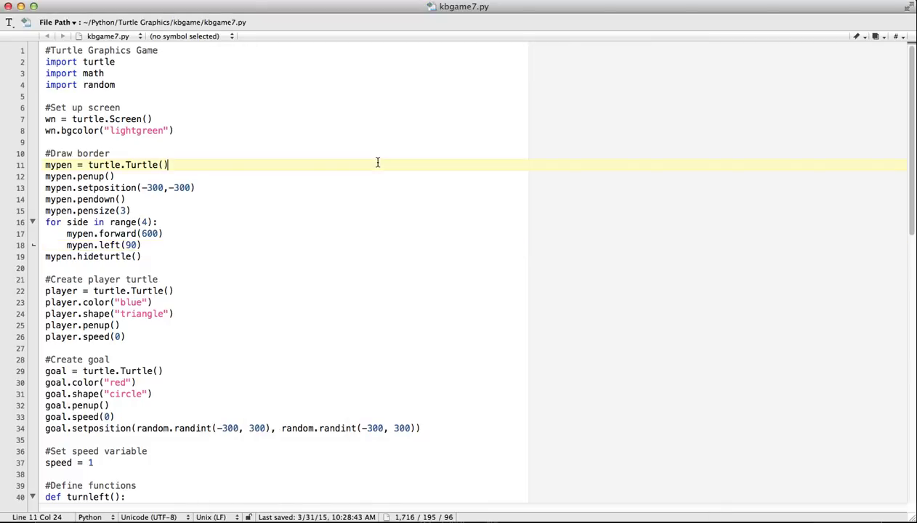
mouse_move(373, 211)
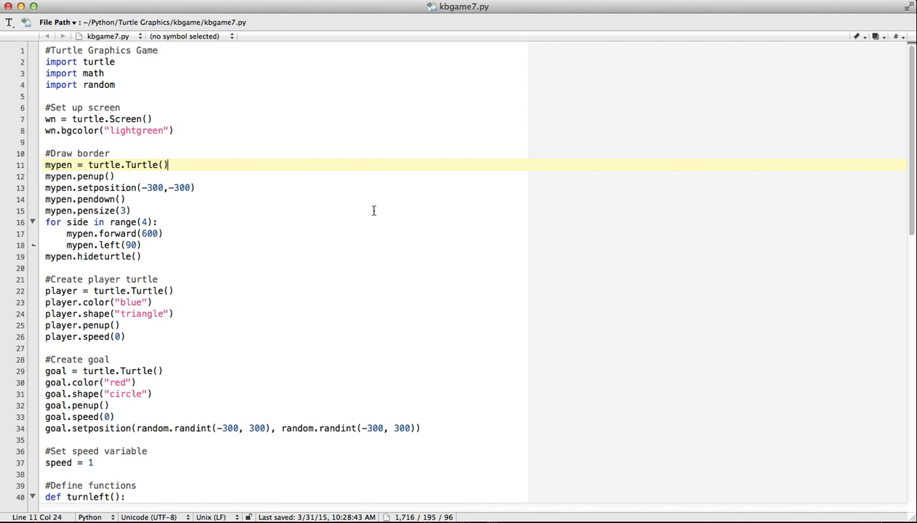
Step: Add a '#Create goals' section with maxGoals = 6 and goals = [] after the player setup
scroll(down, 3)
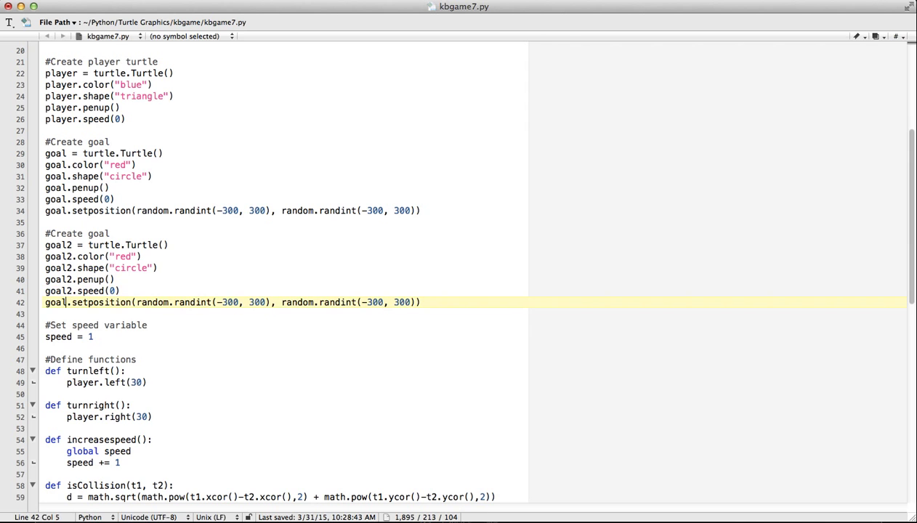
scroll(down, 3)
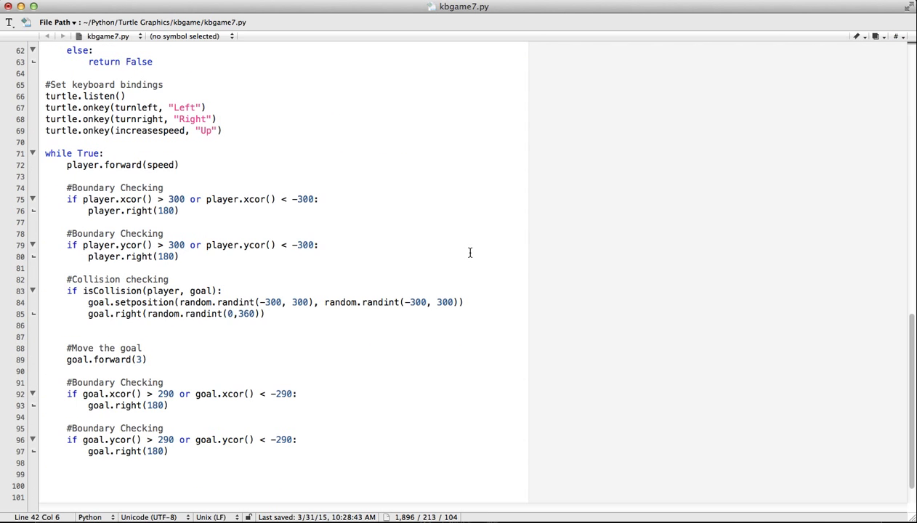
mouse_move(89, 361)
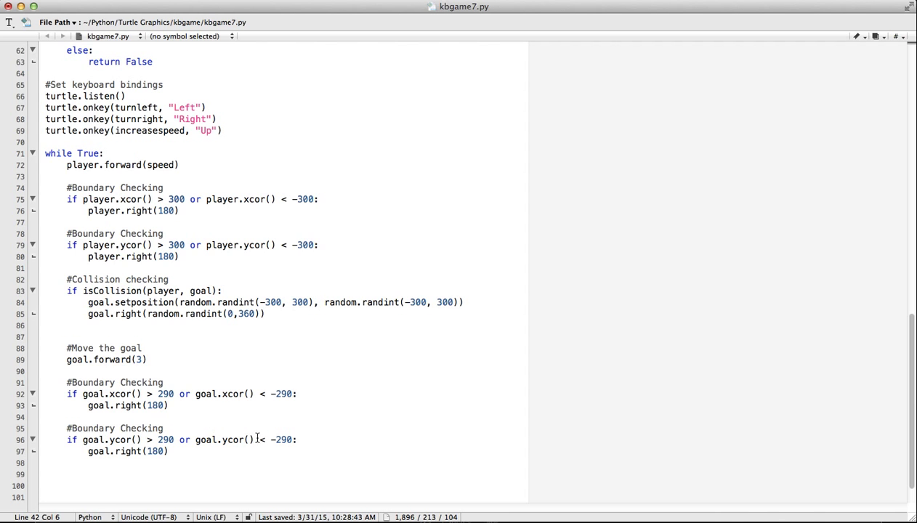
scroll(up, 3)
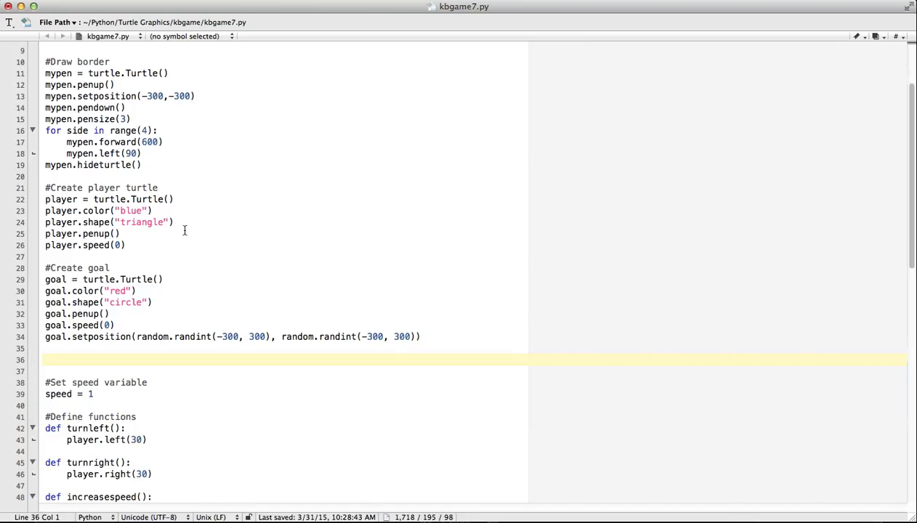
key(Backspace)
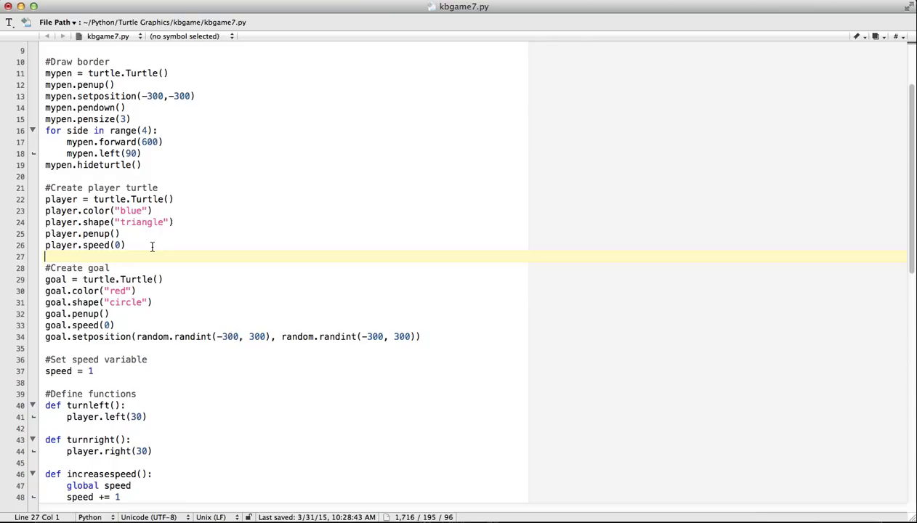
key(enter)
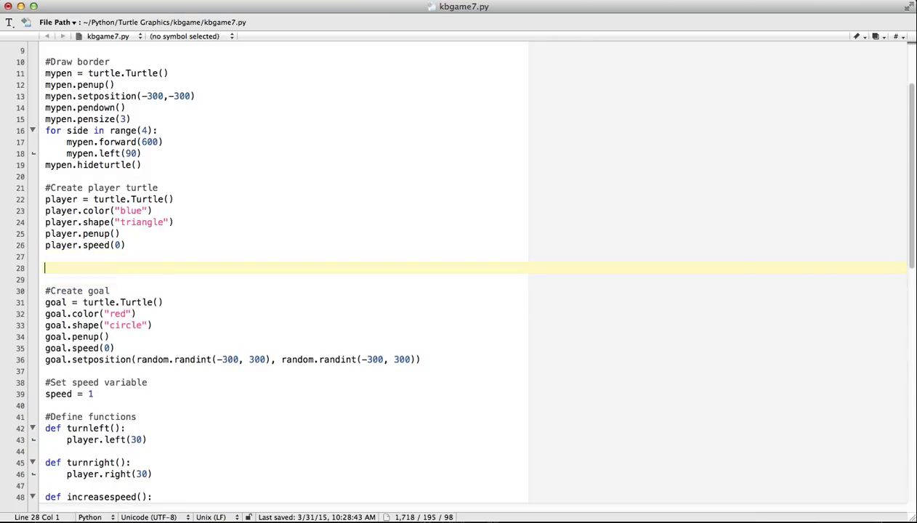
text(#Crea)
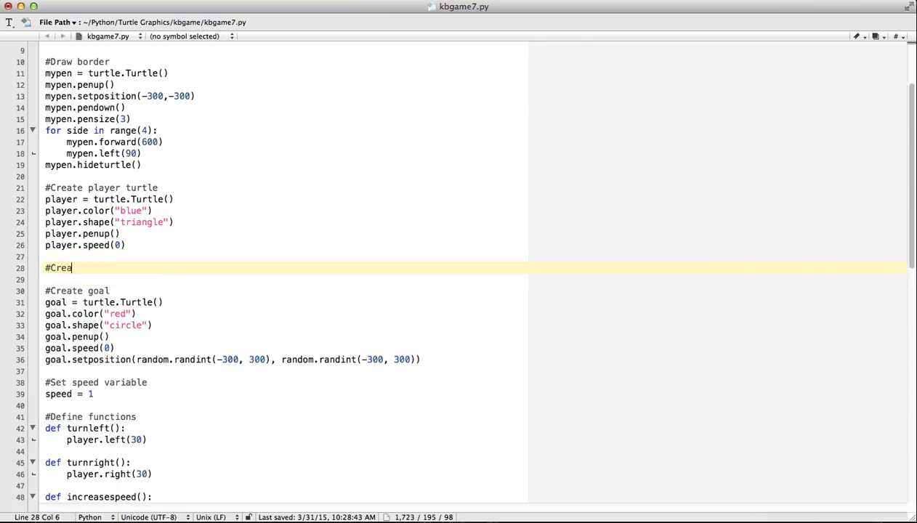
text(te goals)
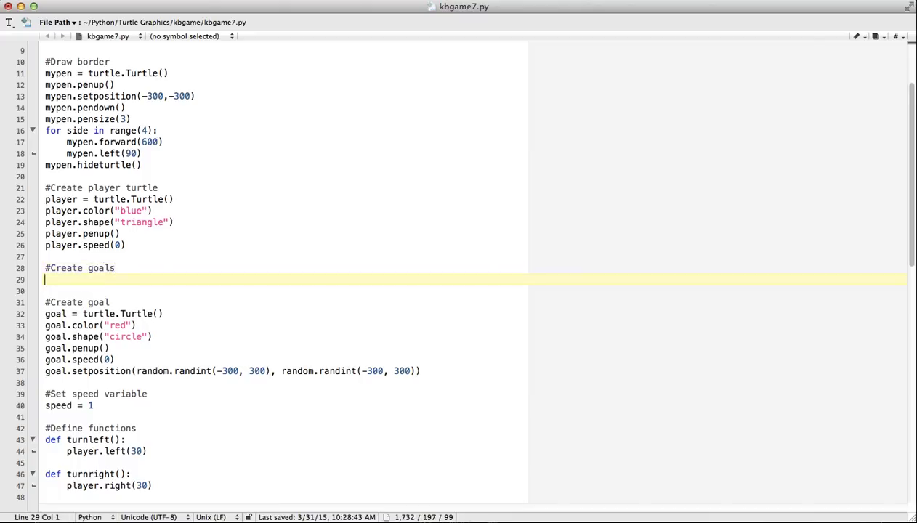
text(maxF)
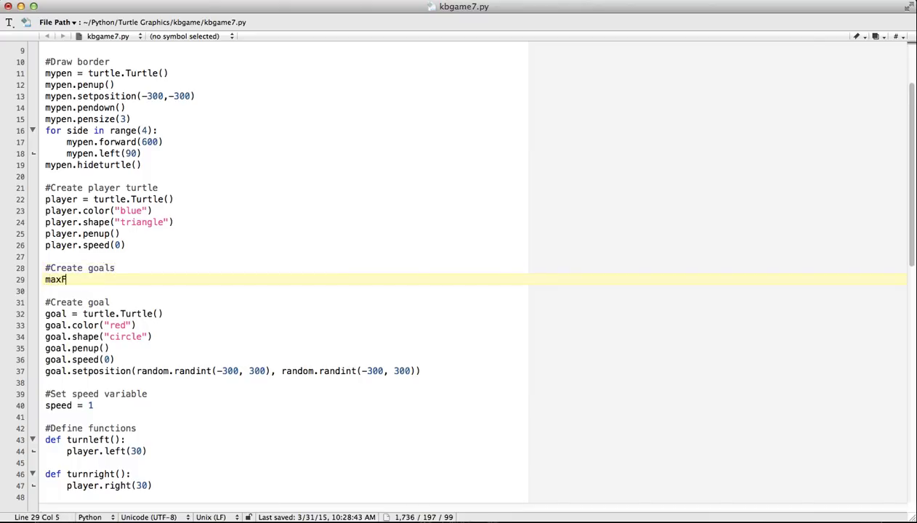
text(Goals)
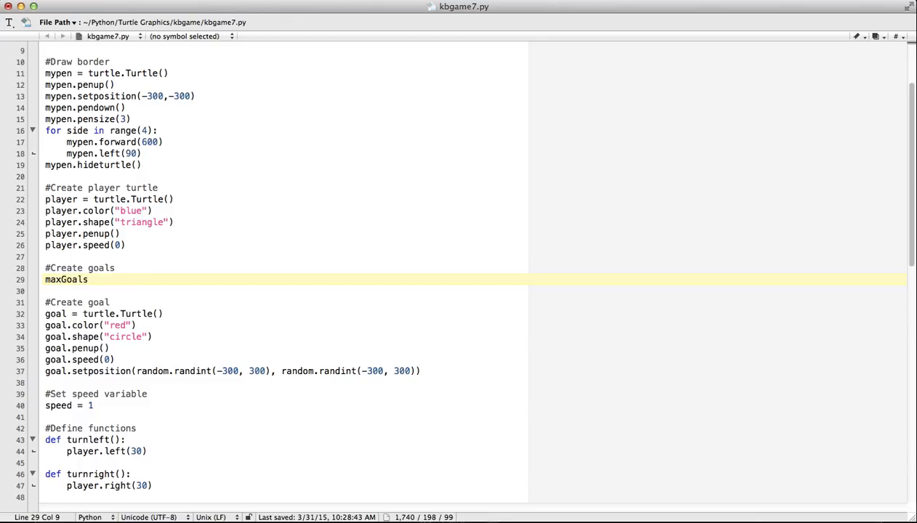
text(= 6)
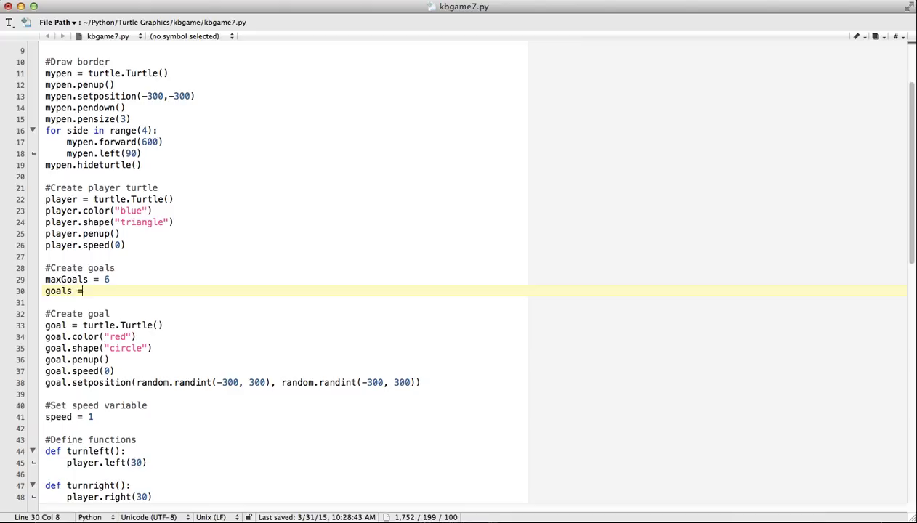
text([])
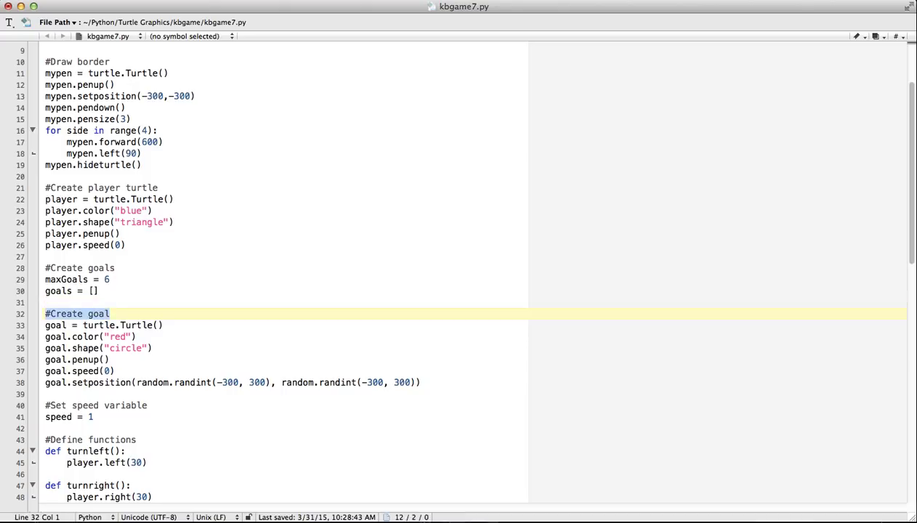
Step: Replace '#Create goal' with 'for count in range(maxGoals):' and indent the six goal lines under it
key(Delete)
text(for)
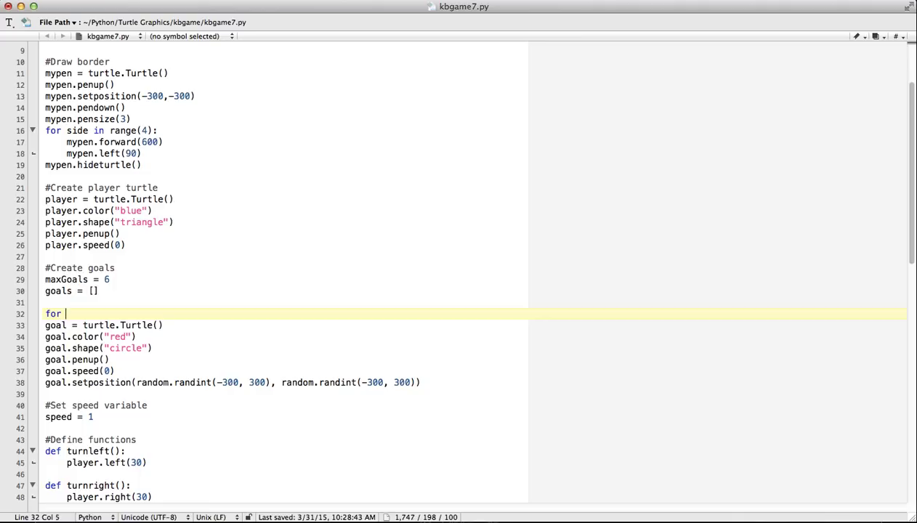
text(count in)
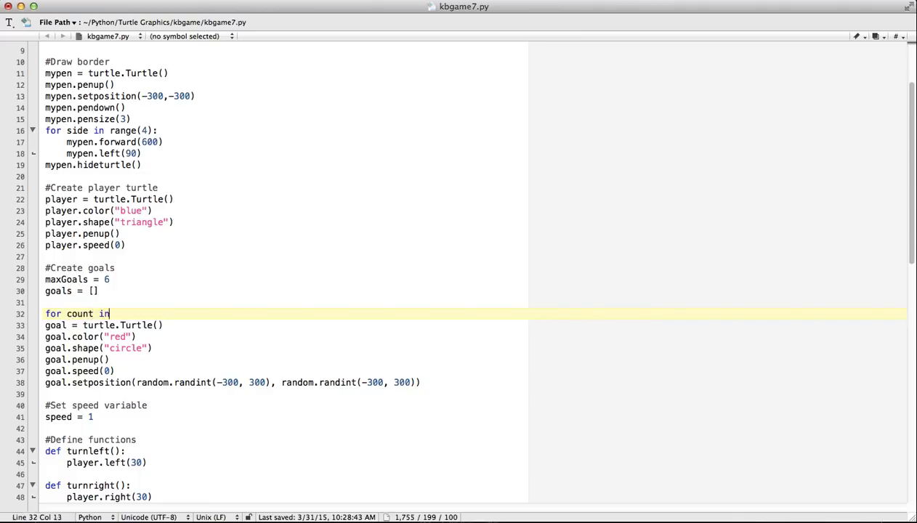
text(range)
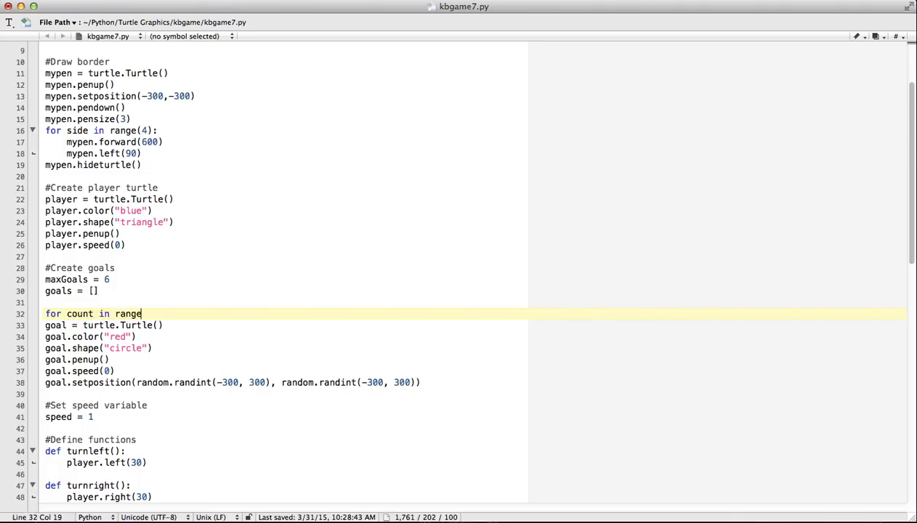
text((max)
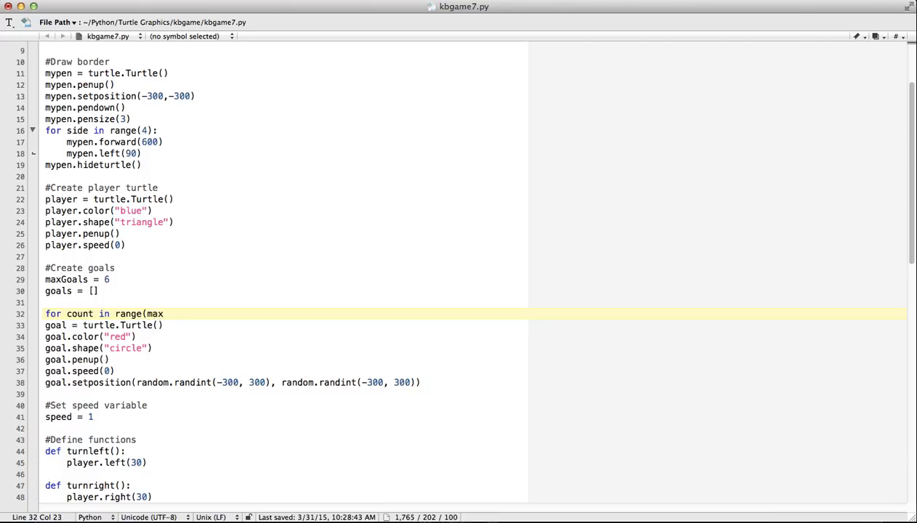
text(Goals):)
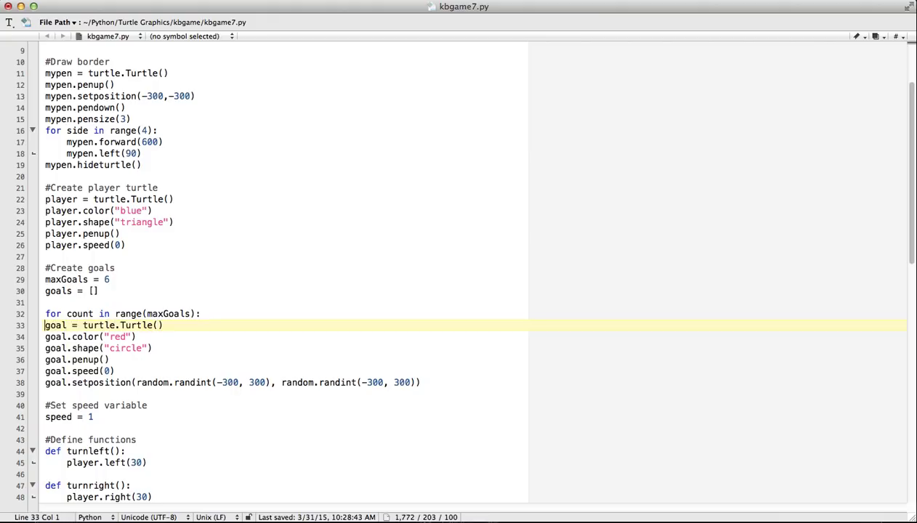
drag(45, 325, 420, 382)
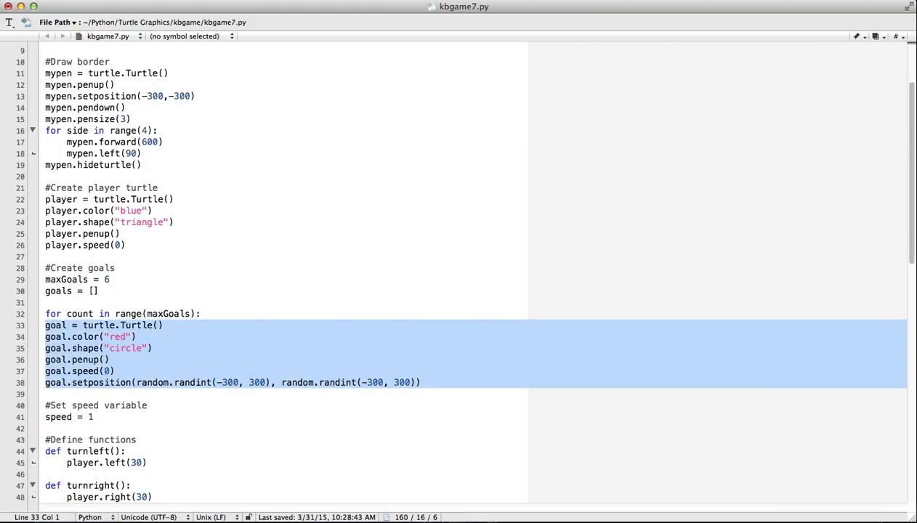
key(Tab)
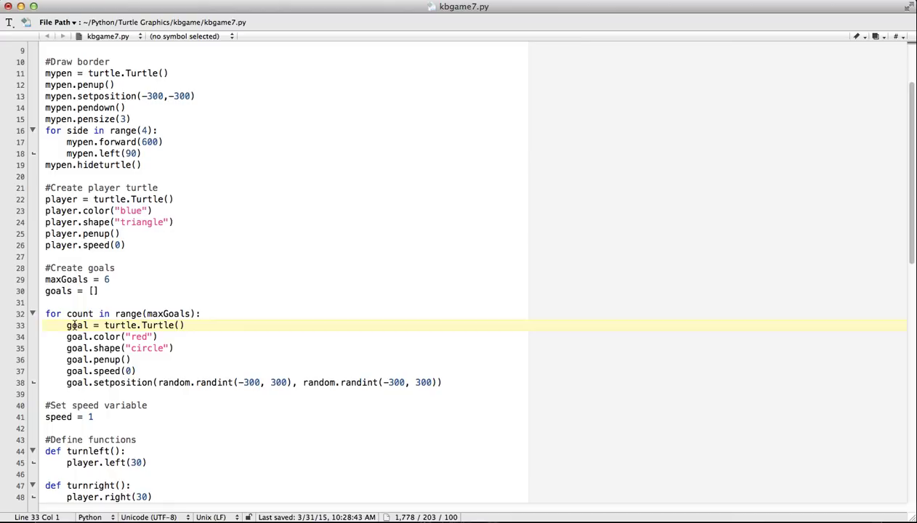
mouse_move(99, 337)
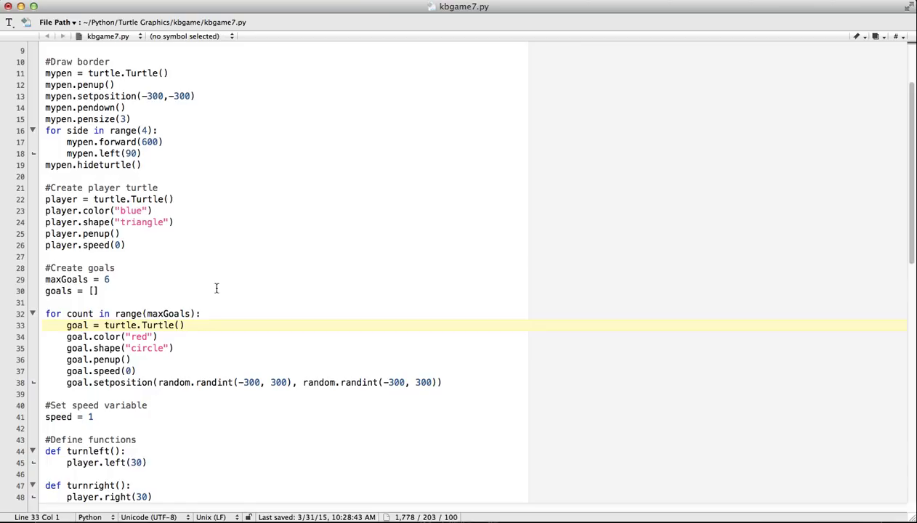
Step: Append each new turtle with goals.append(turtle.Turtle()) and refer to it as goals[count] in the setup lines
click(88, 325)
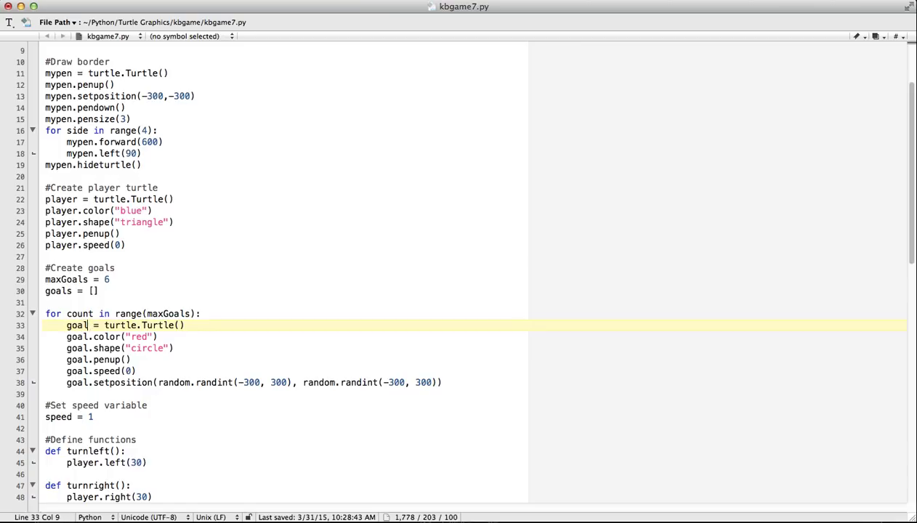
text(.append()
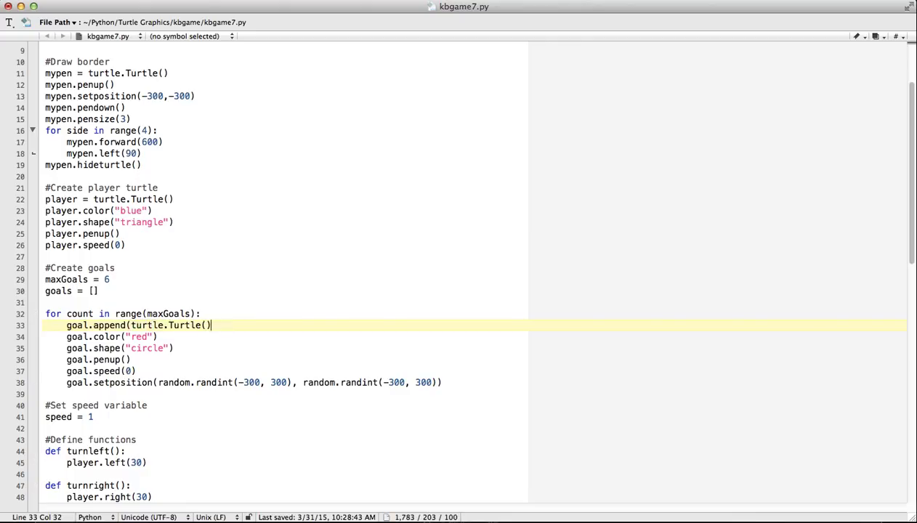
text())
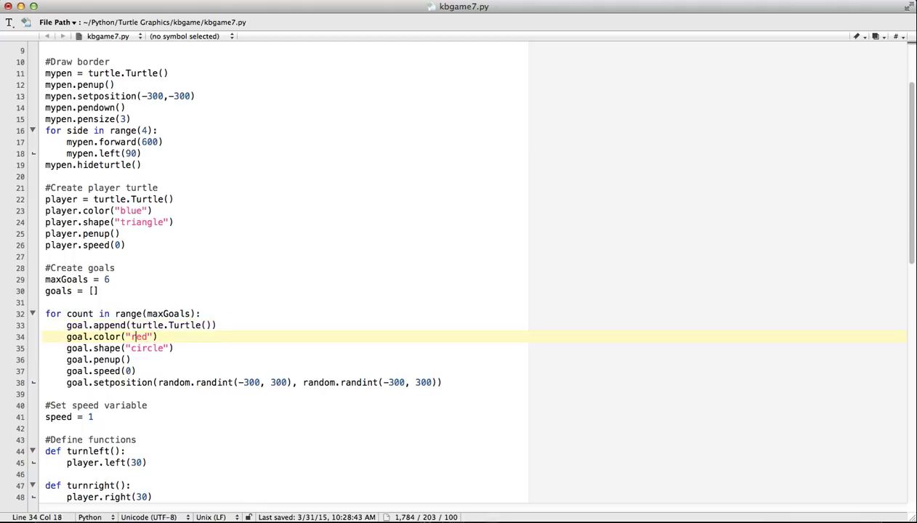
click(82, 326)
text(s)
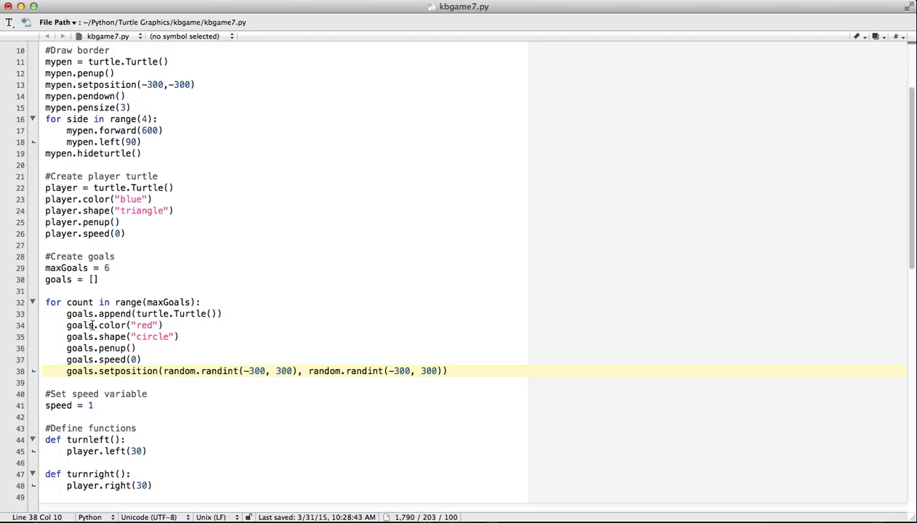
text([)
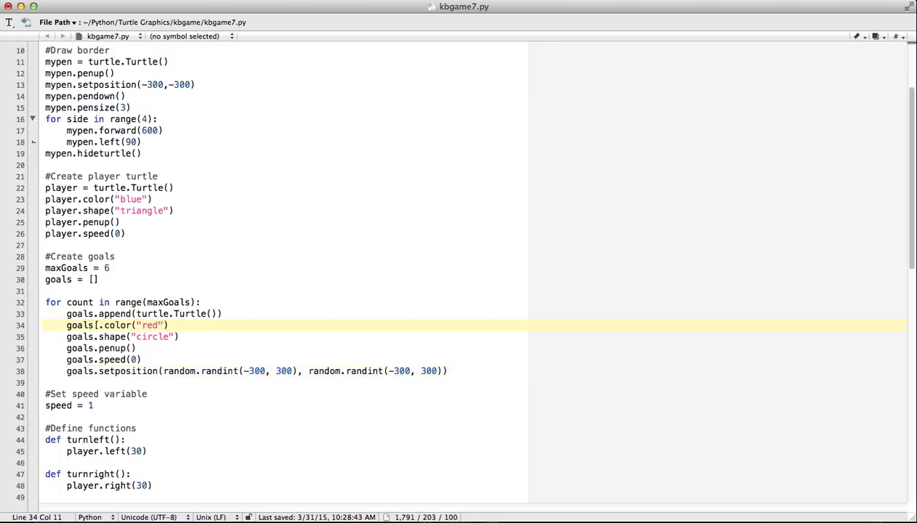
text(count)
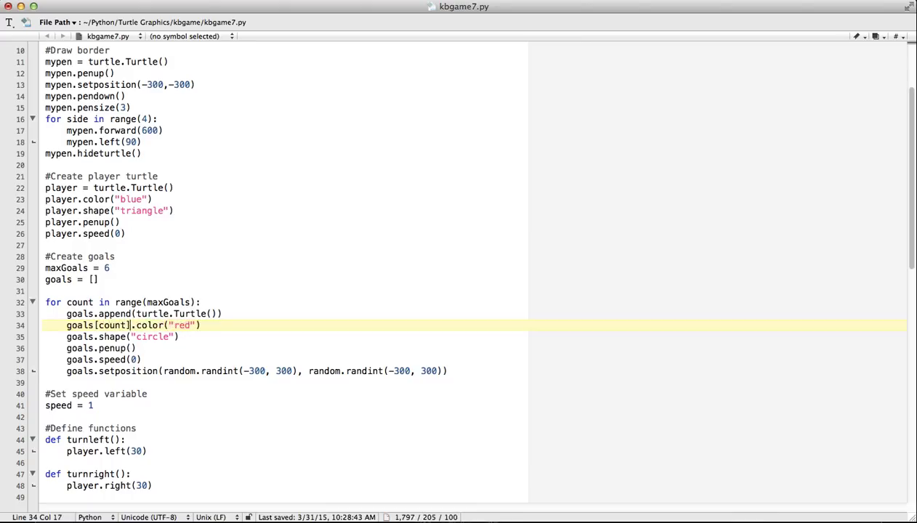
double_click(111, 326)
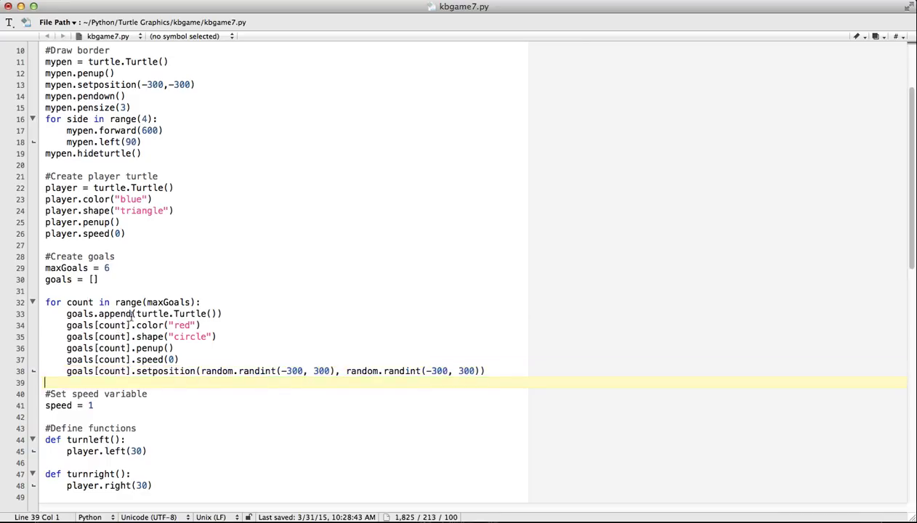
mouse_move(182, 291)
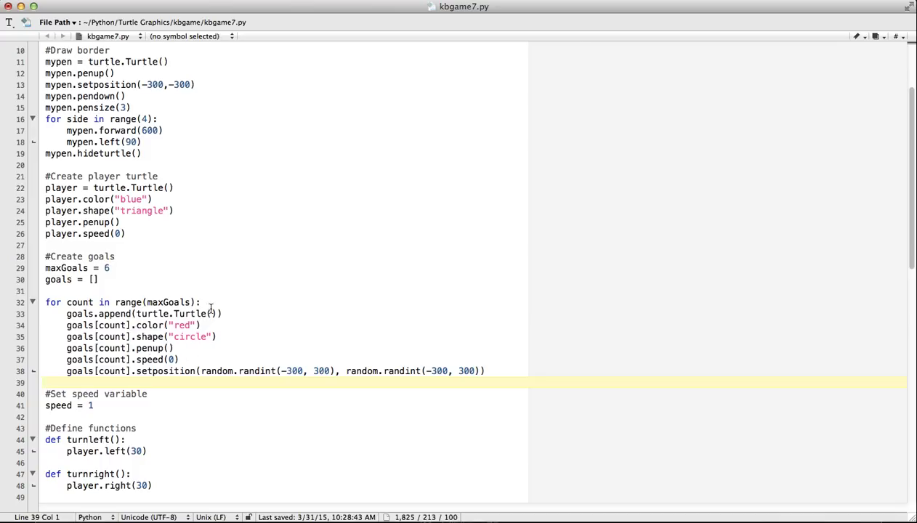
mouse_move(235, 287)
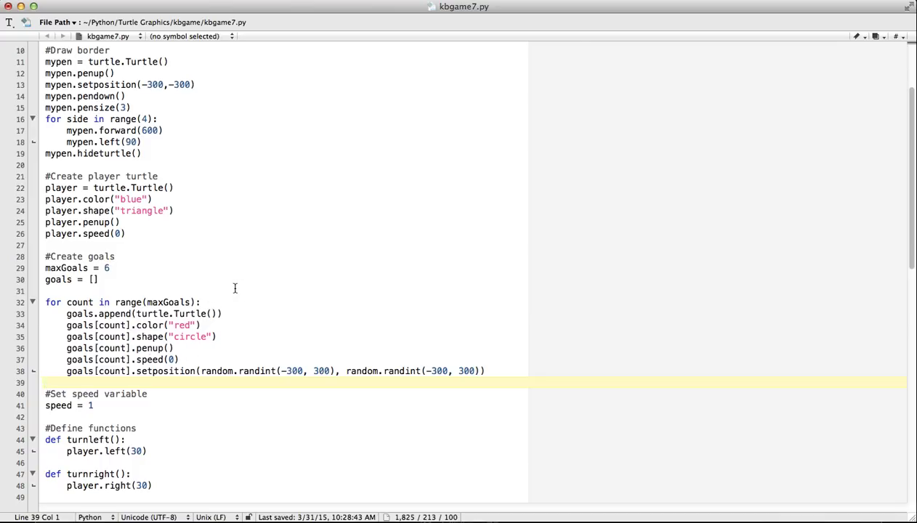
mouse_move(129, 299)
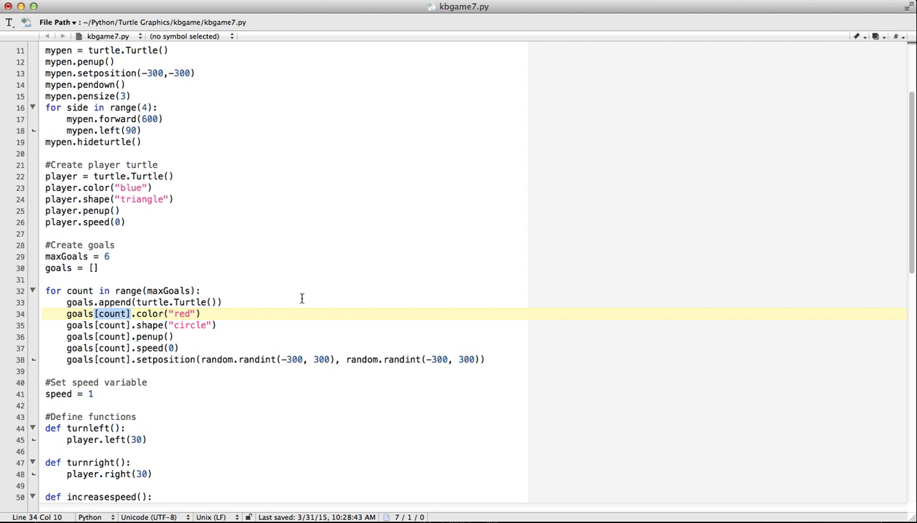
Step: Head the goal movement block in the main loop with 'for count in range(maxGoals):'
scroll(down, 3)
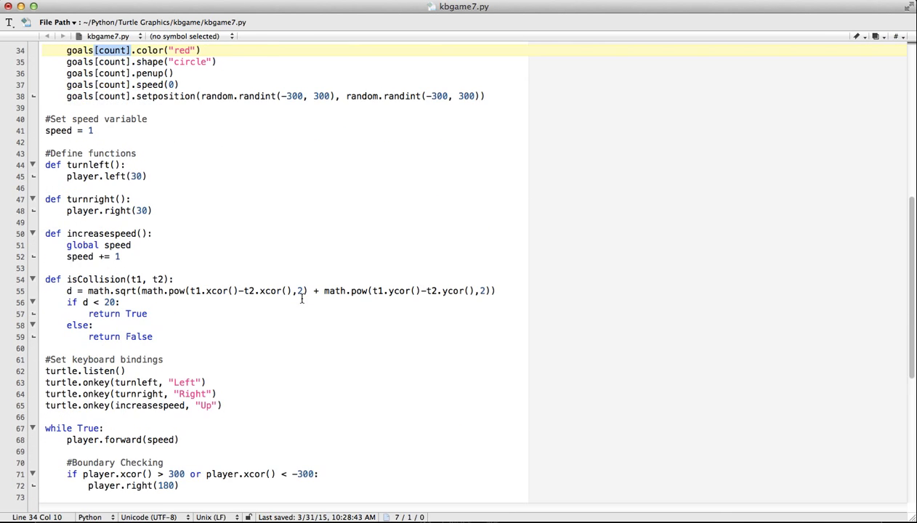
scroll(down, 3)
text(for cou)
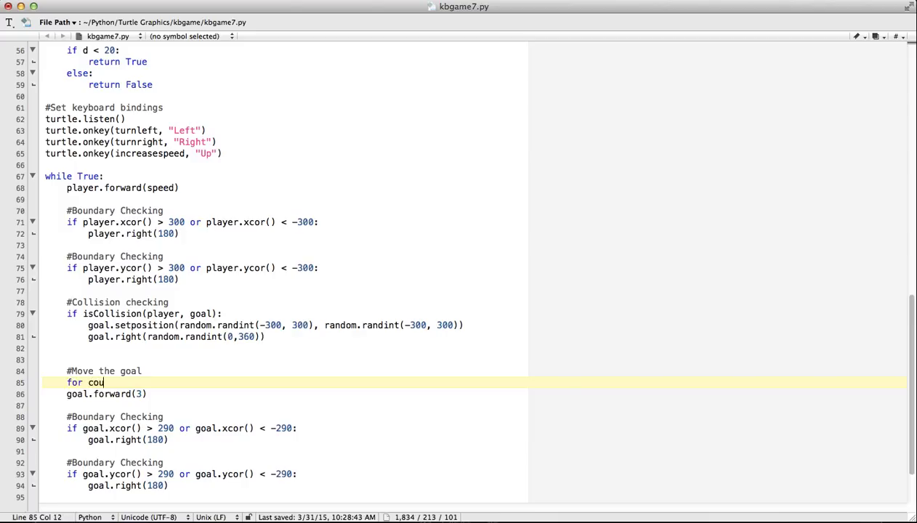
text(nt in range)
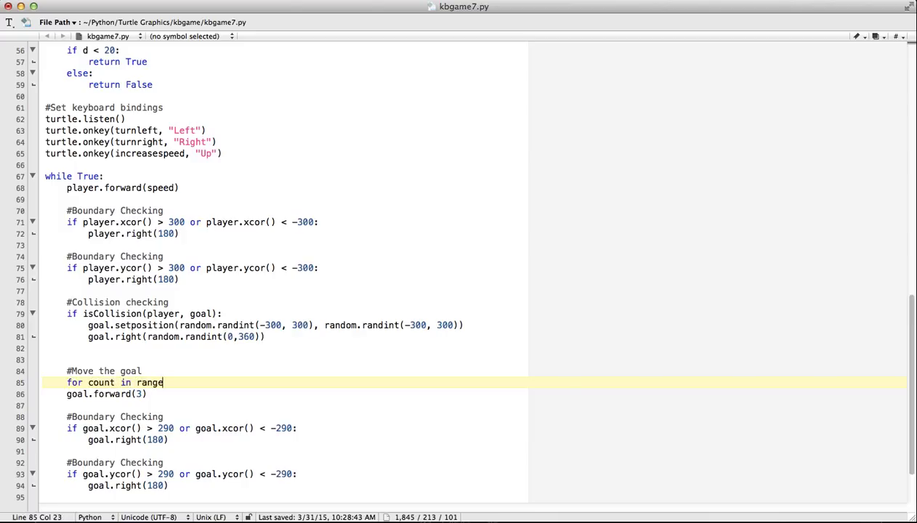
text((max)
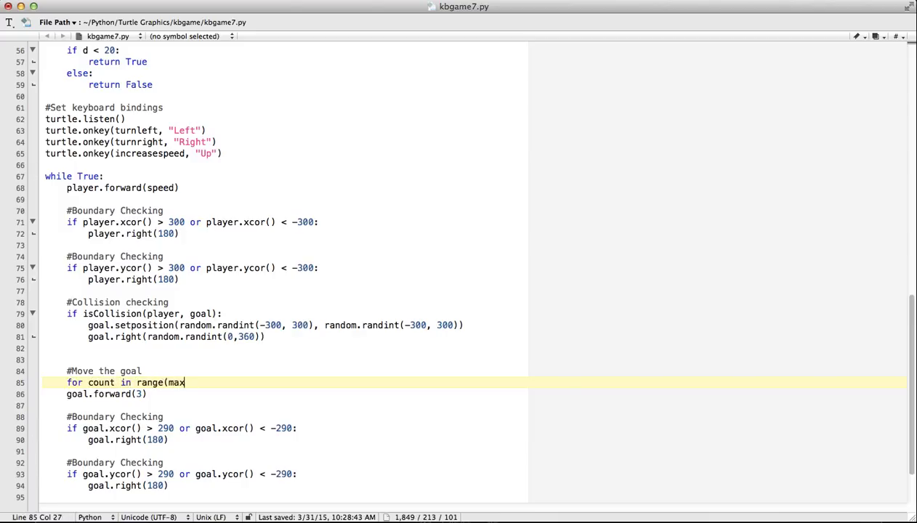
text(Goals):)
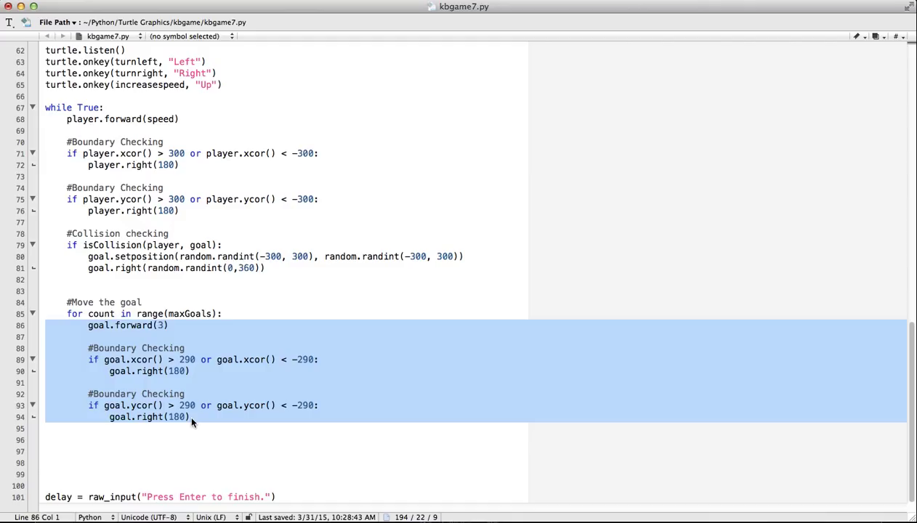
mouse_move(337, 372)
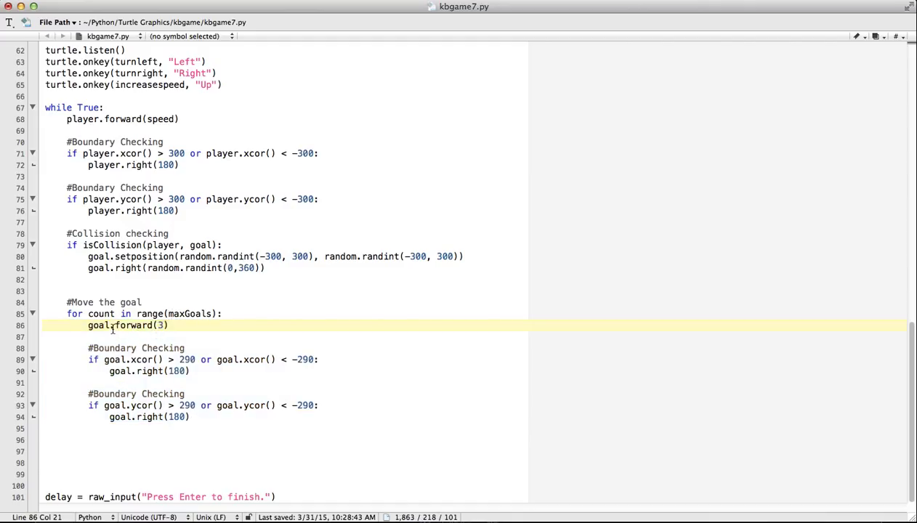
Step: Change goal to goals[count] in the forward(3) line and both boundary checks
text(s)
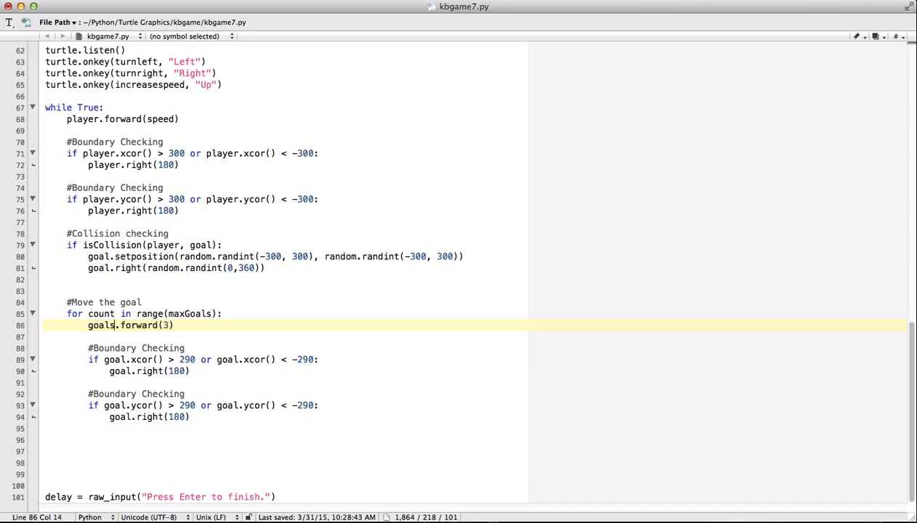
text([count])
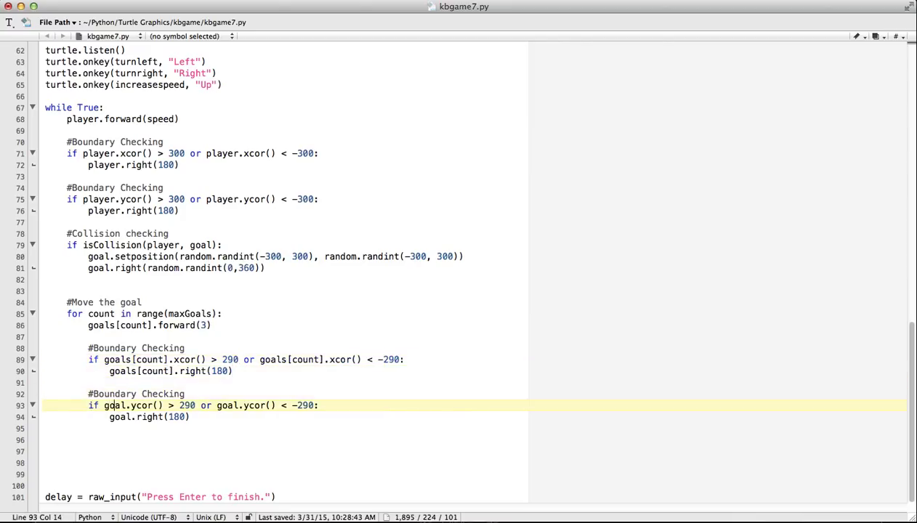
text(goals[count])
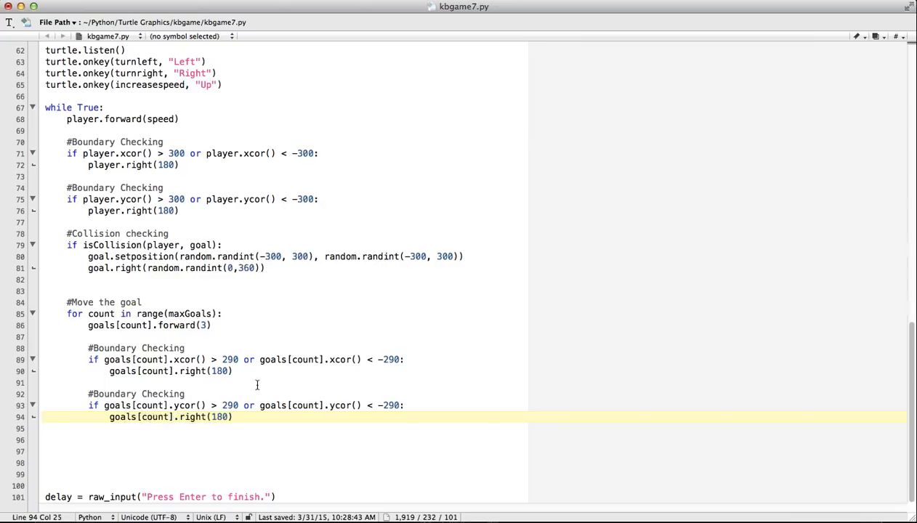
Step: Move the isCollision check into the goal loop, using goals[count] for setposition and right
click(118, 233)
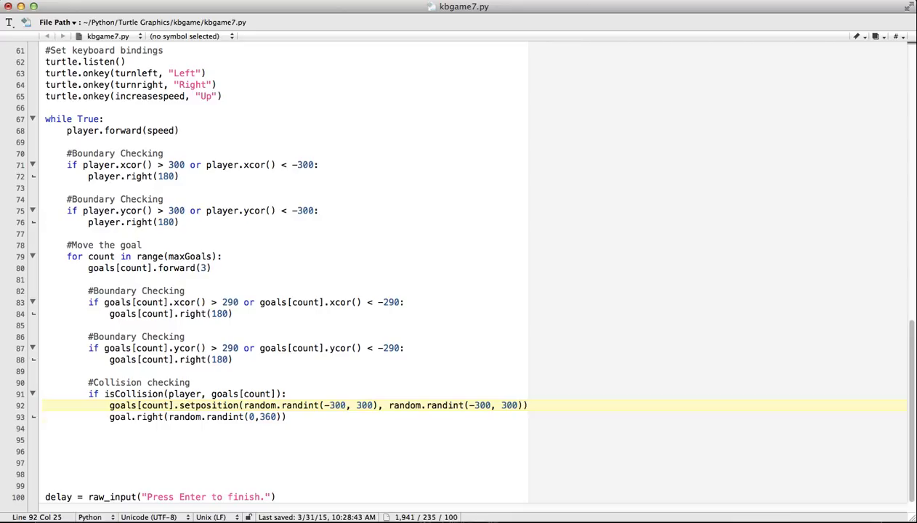
click(133, 416)
text(s[count])
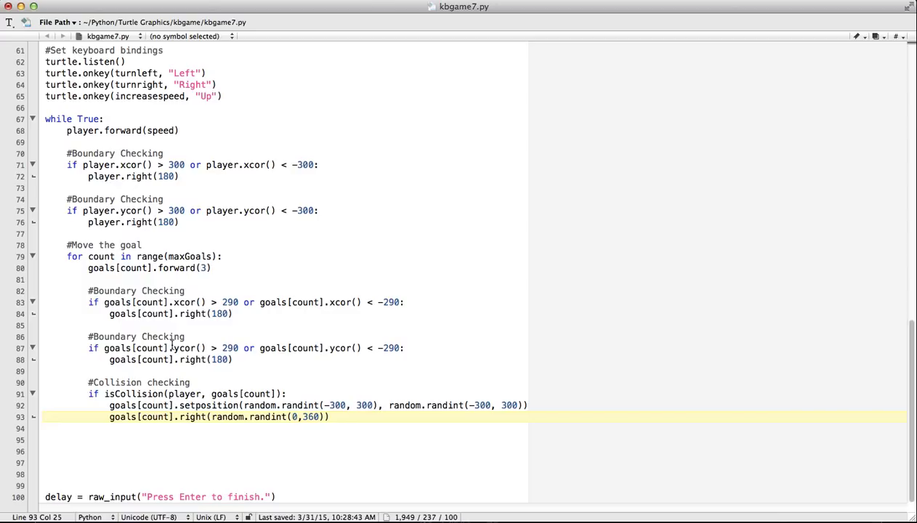
click(212, 268)
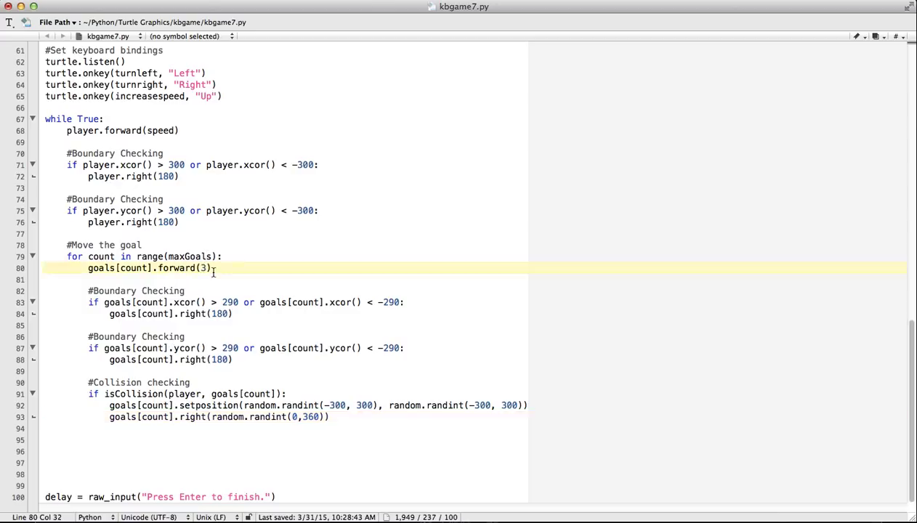
mouse_move(250, 224)
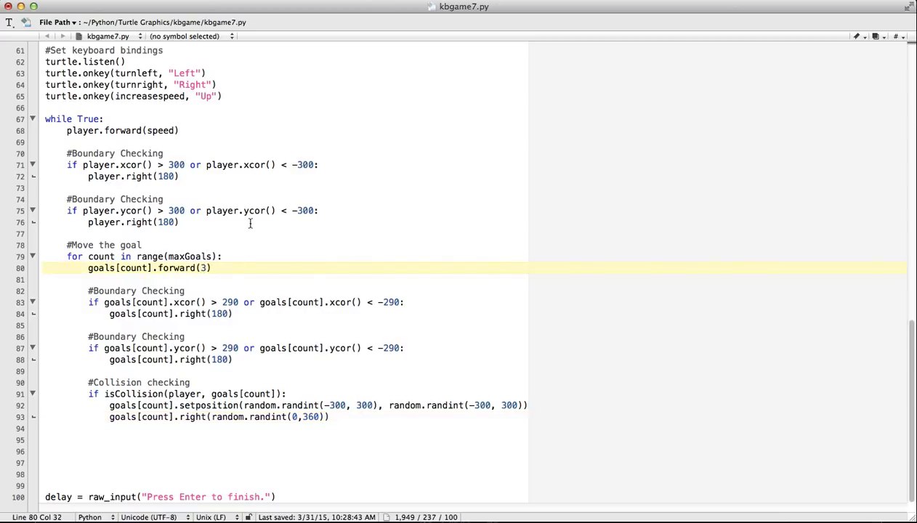
mouse_move(188, 238)
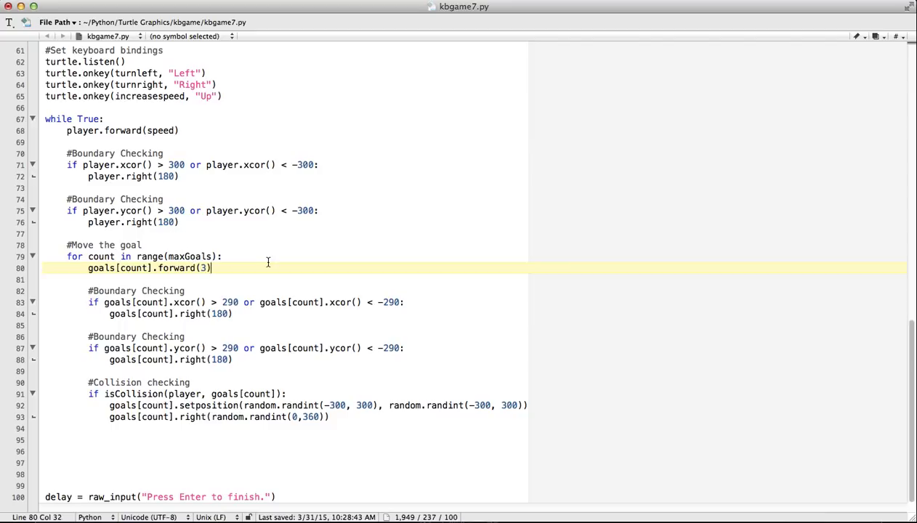
mouse_move(99, 302)
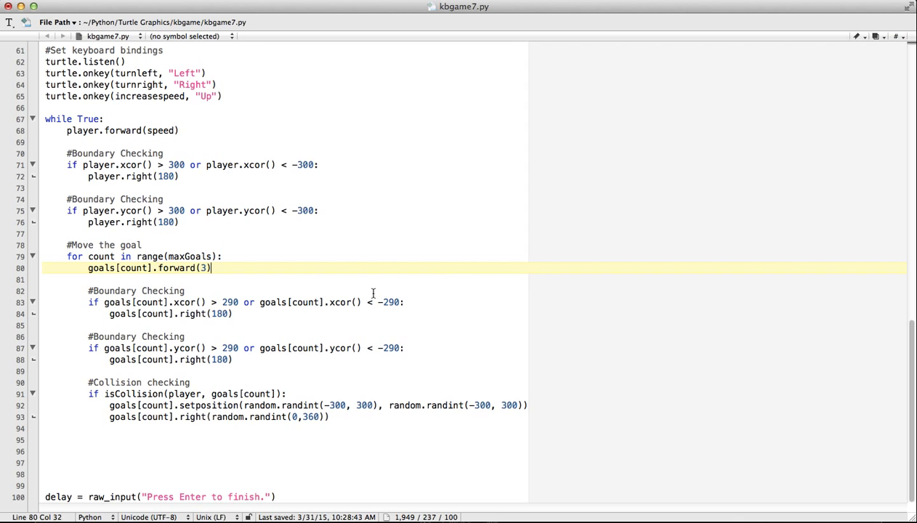
mouse_move(236, 372)
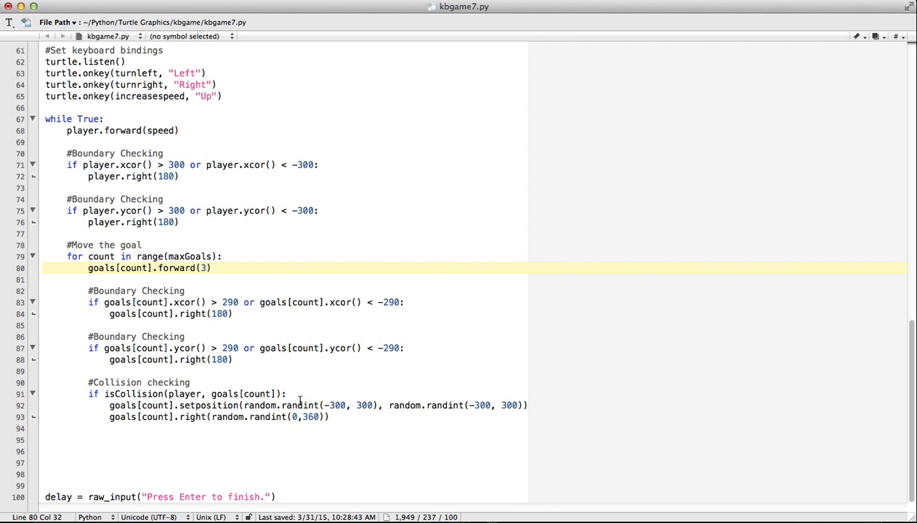
mouse_move(315, 398)
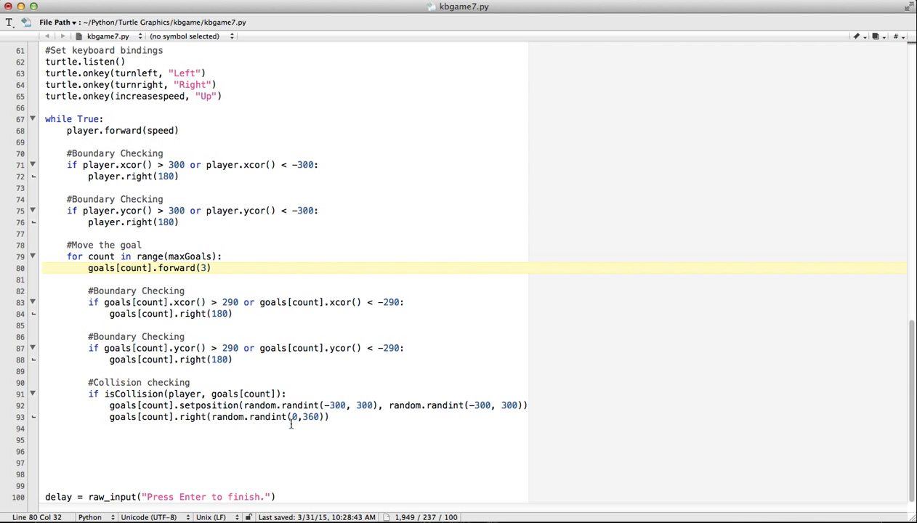
mouse_move(198, 384)
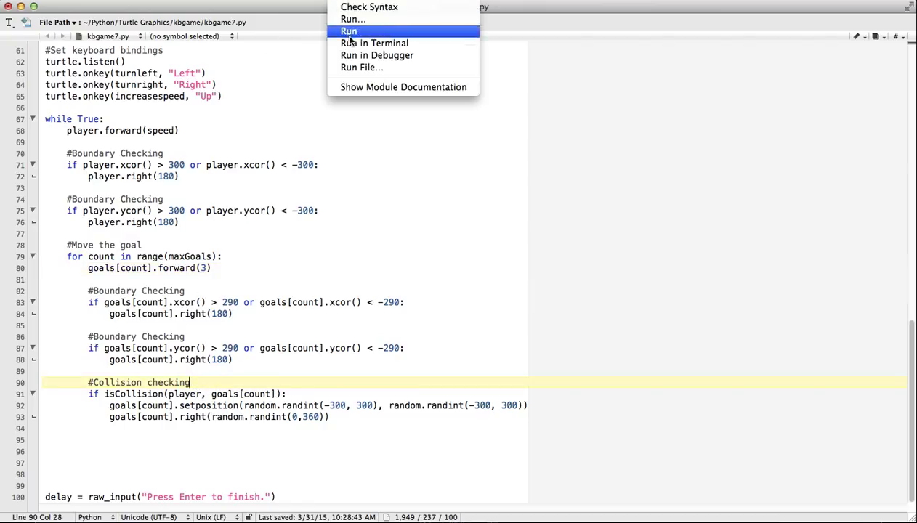
Step: Run kbgame7.py from the #! menu and return to the editor window
click(348, 31)
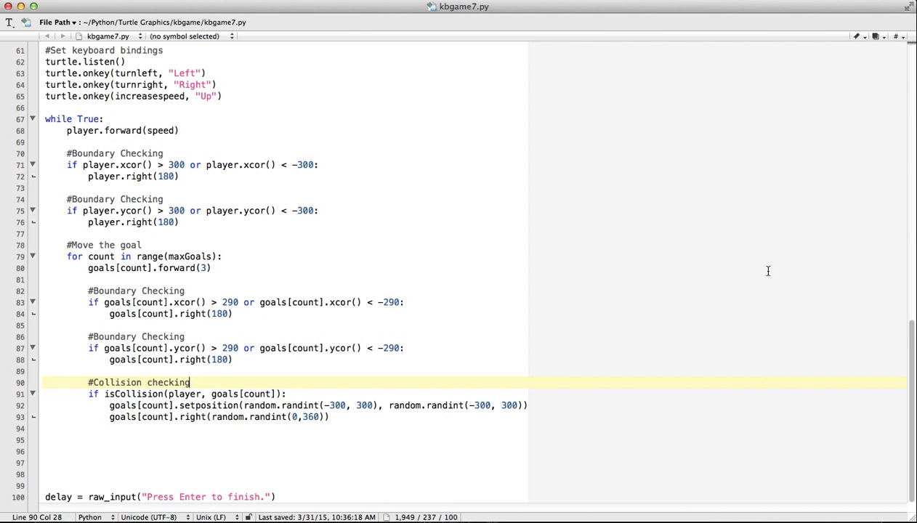
click(715, 515)
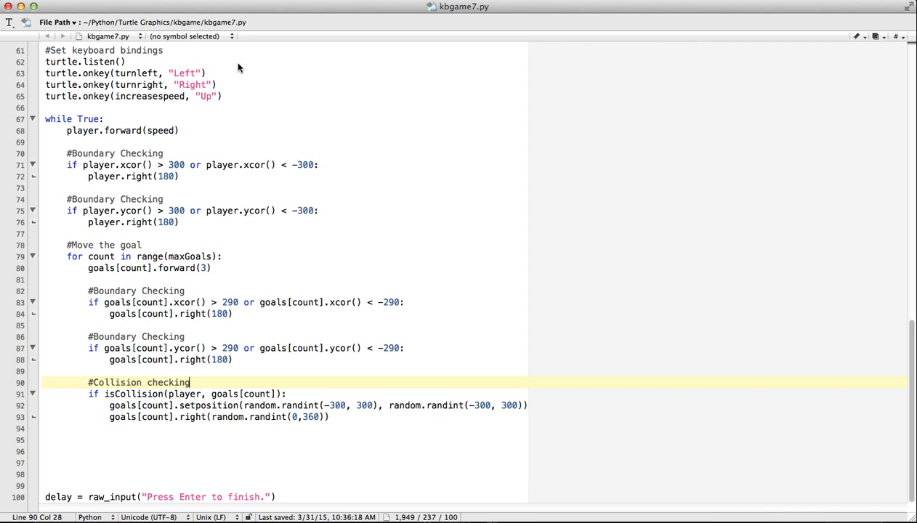
Step: Add wn.tracer(3) on a new line below wn.bgcolor("lightgreen")
scroll(up, 3)
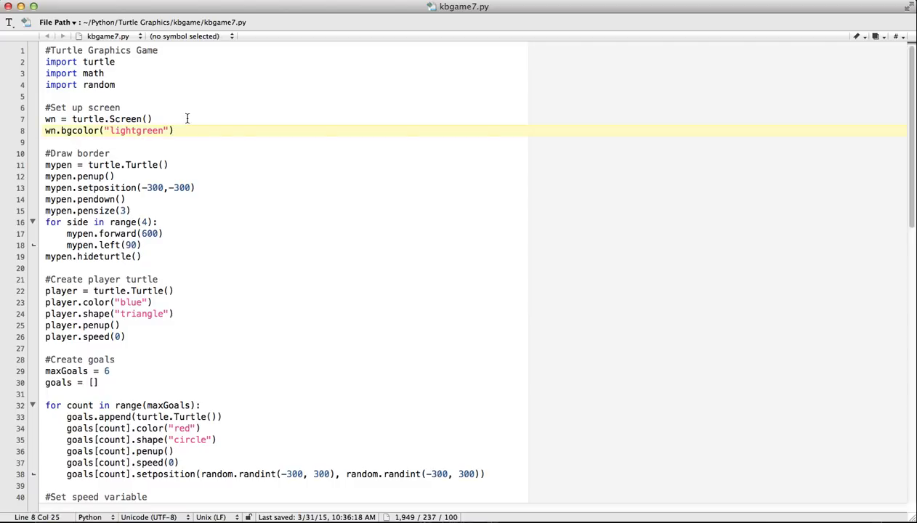
text(wn)
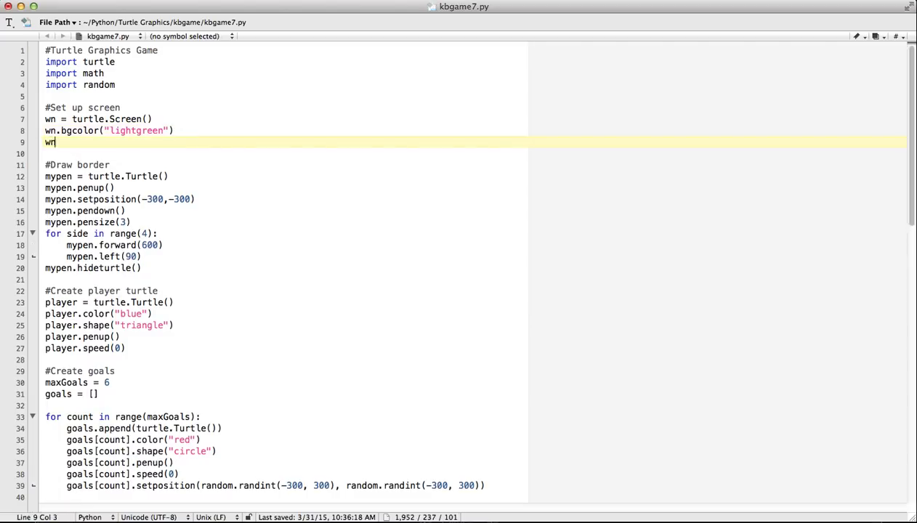
text(n.tracer)
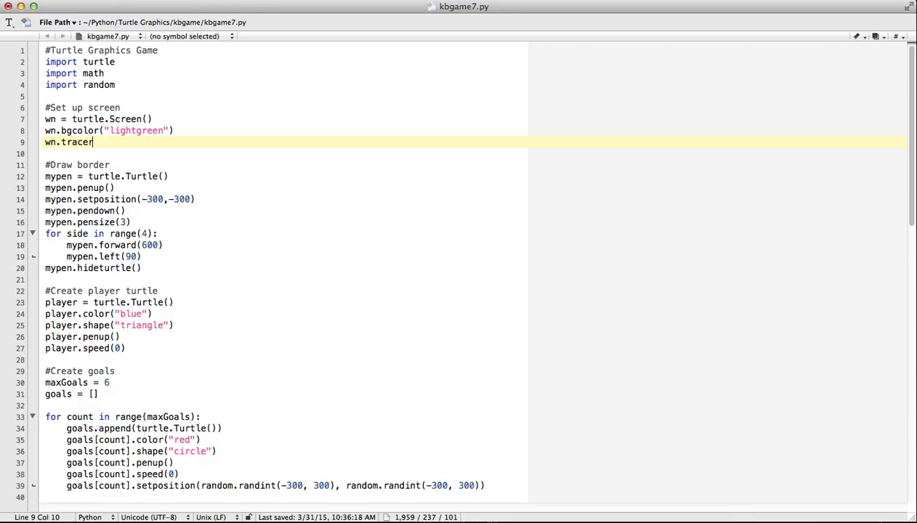
text((3))
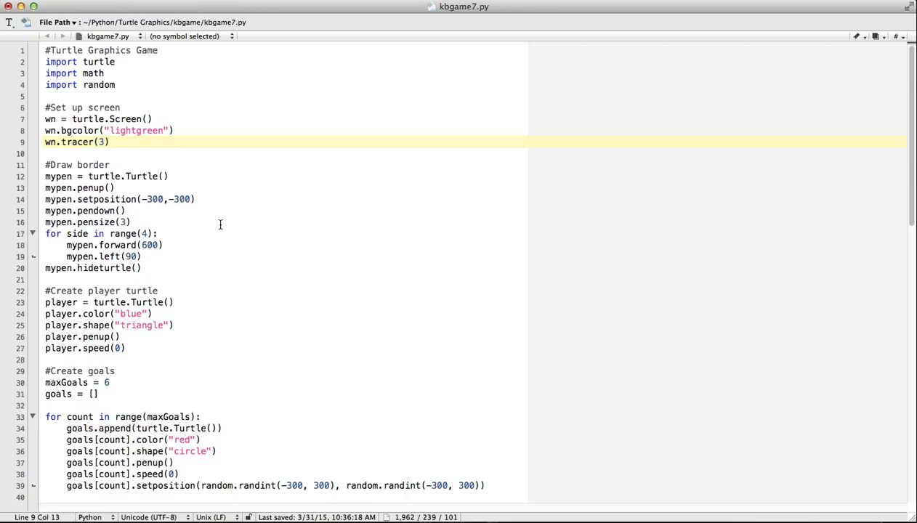
mouse_move(212, 215)
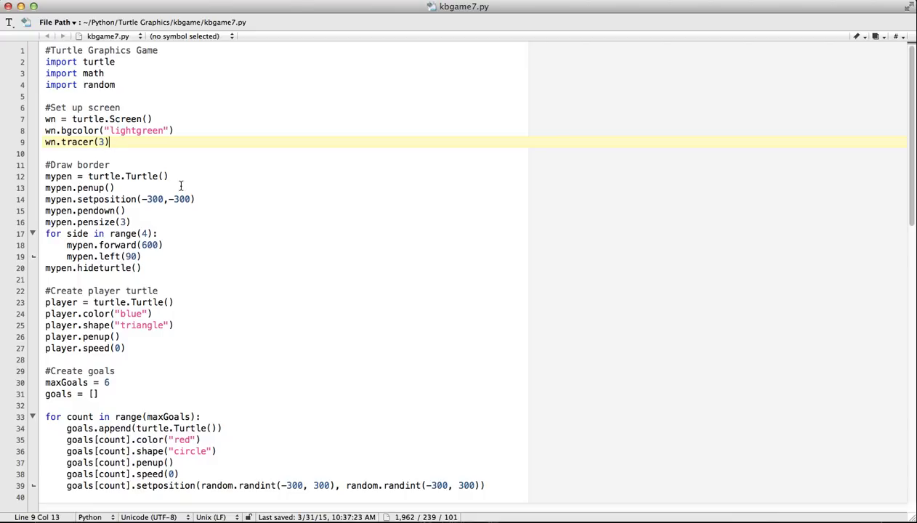
mouse_move(257, 171)
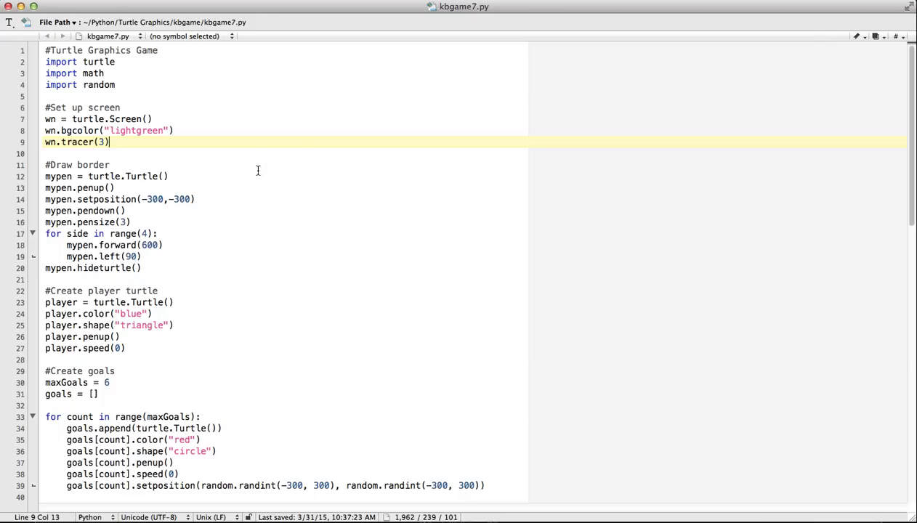
Step: Launch kbgame7.py with Run in Terminal from the #! menu
click(402, 0)
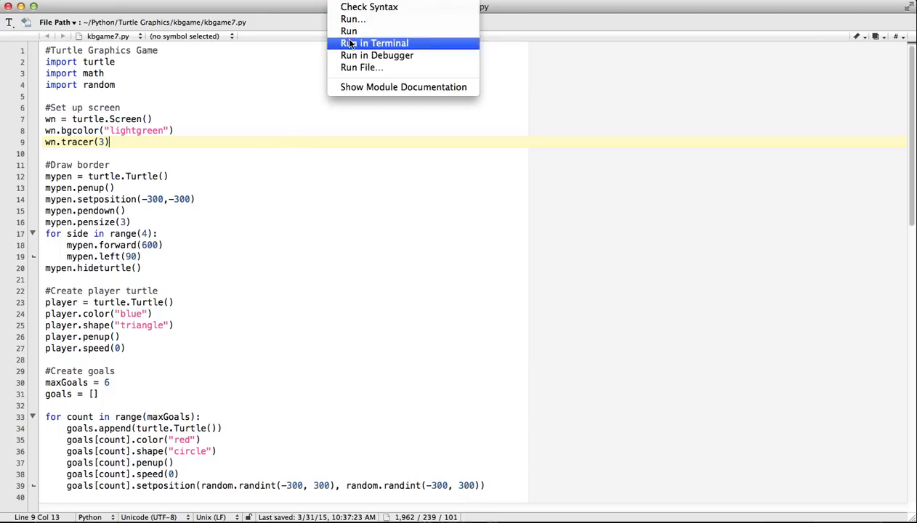
click(375, 44)
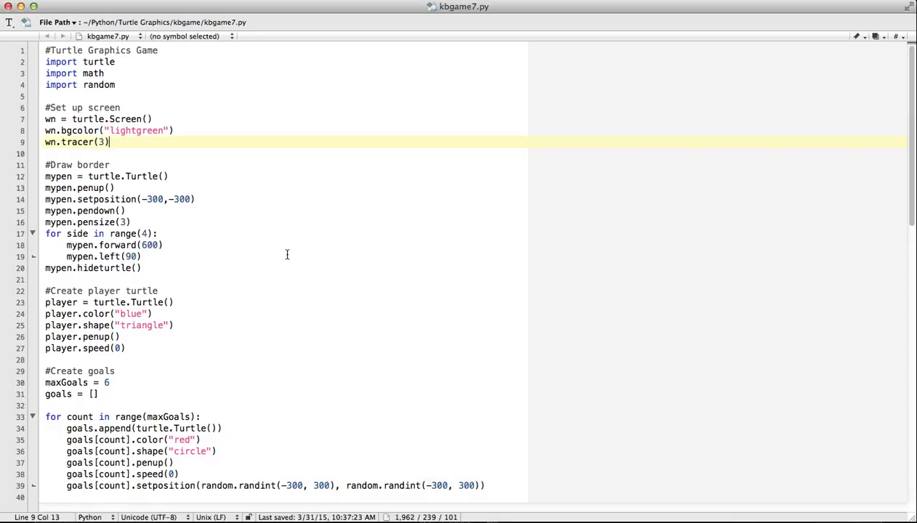
scroll(down, 3)
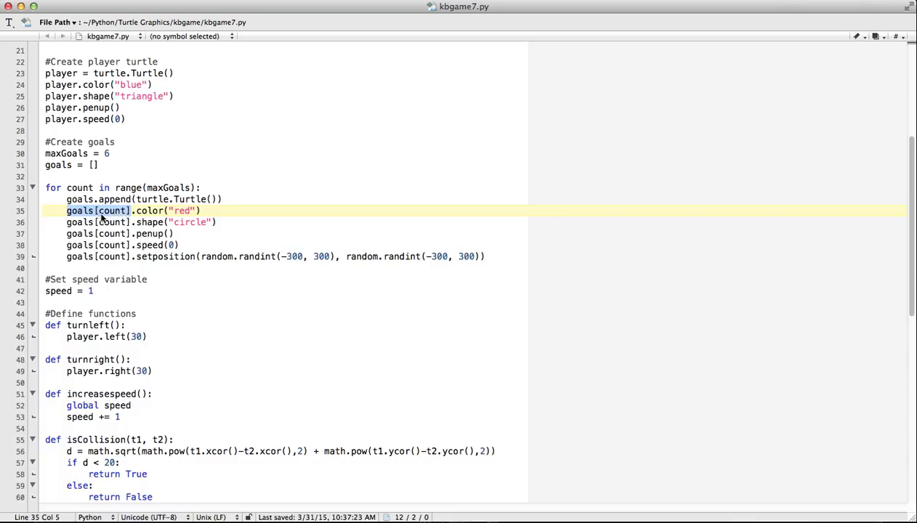
mouse_move(137, 250)
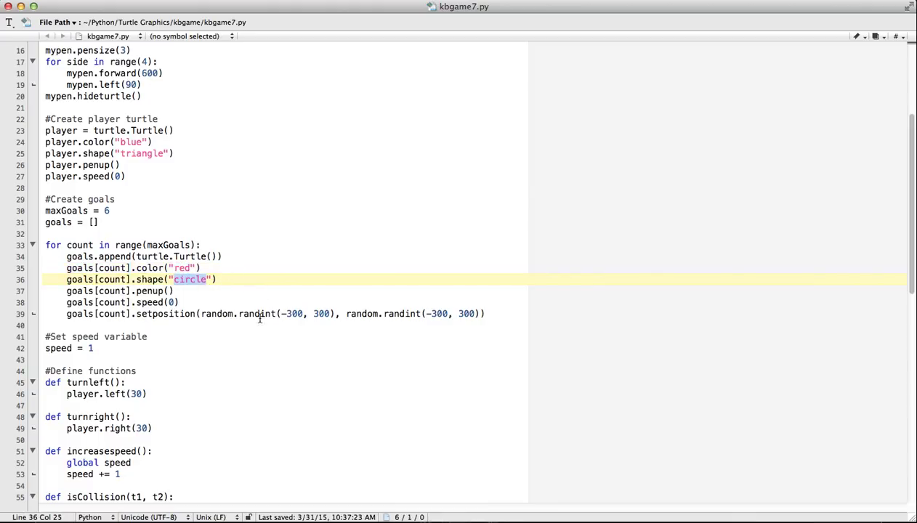
scroll(down, 3)
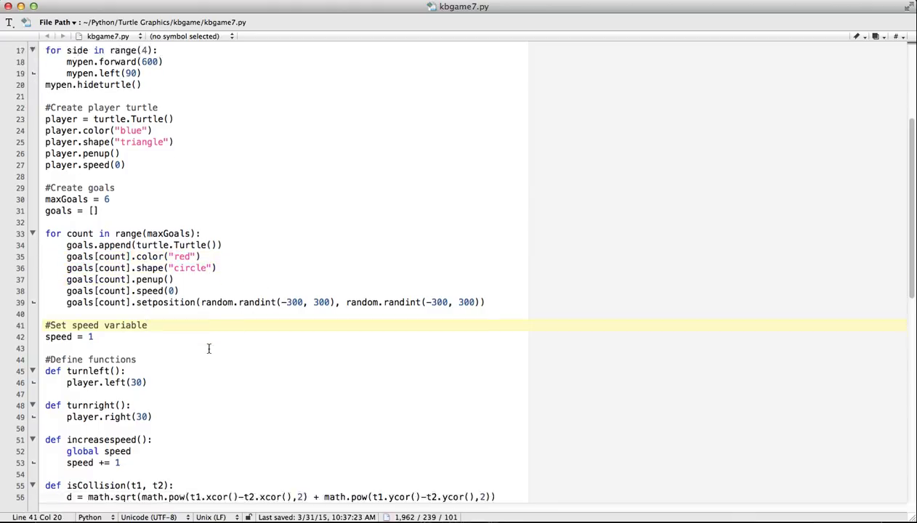
scroll(down, 3)
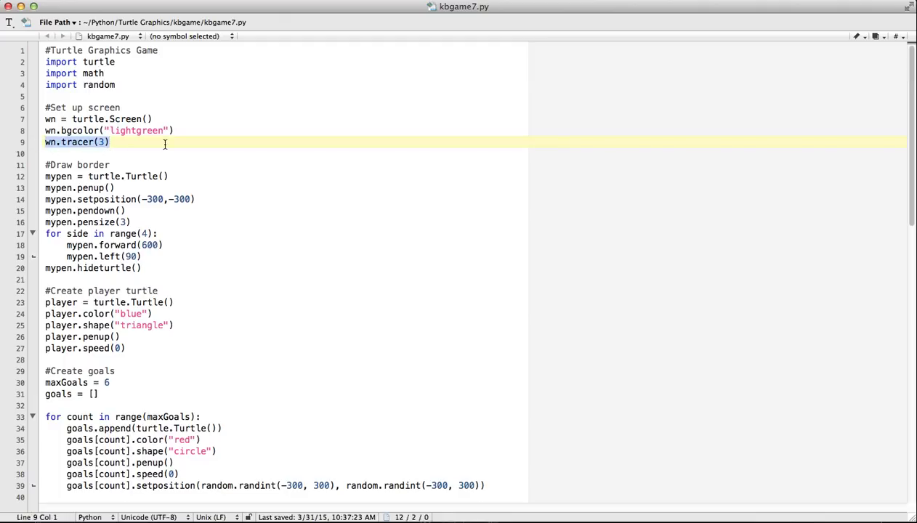
mouse_move(598, 360)
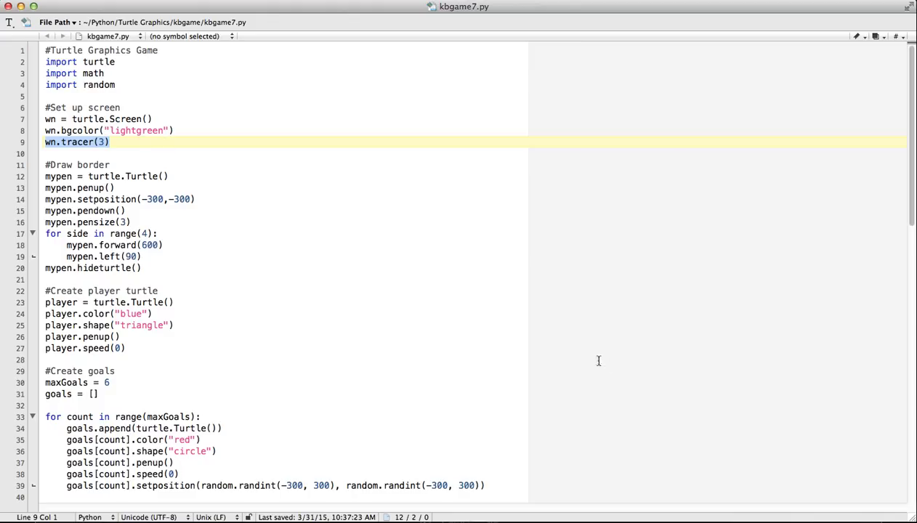